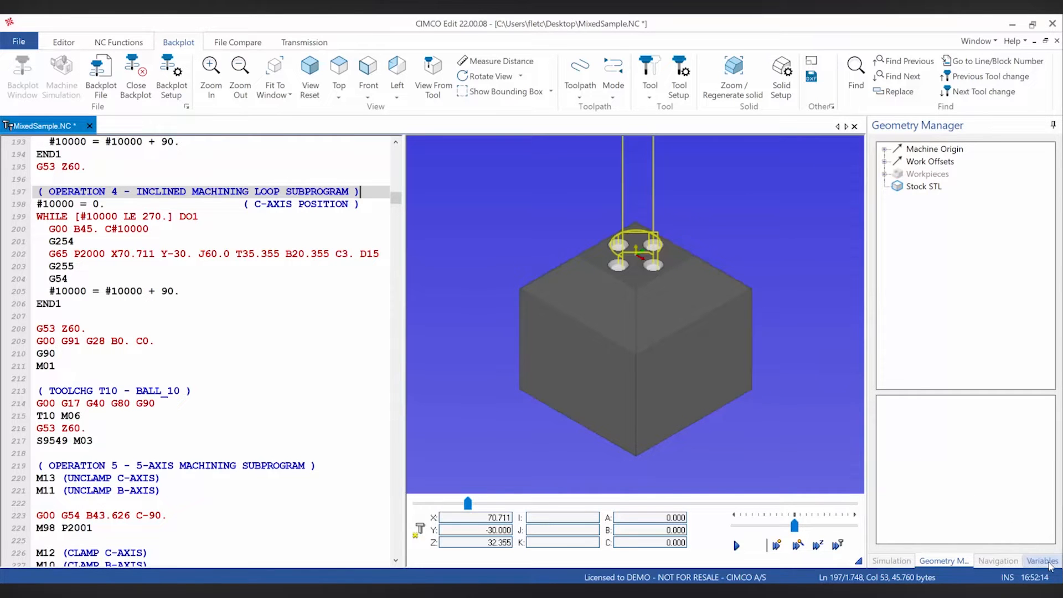
# - Show the Variables panel with predefined variables and watched #10000 reading 360
pyautogui.click(1043, 561)
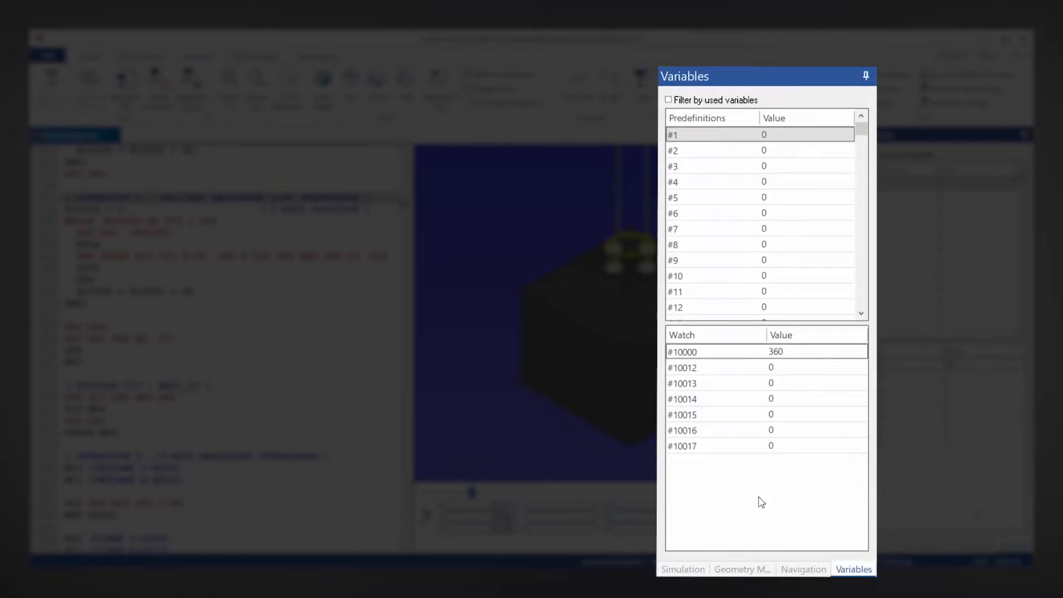
pyautogui.moveTo(766, 75); pyautogui.dragTo(542, 20)
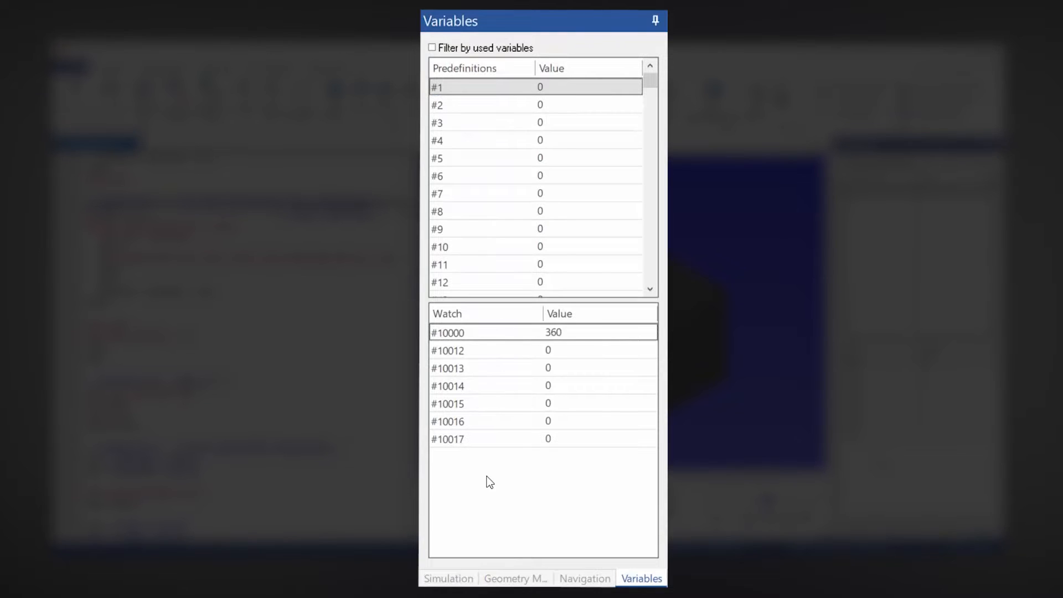
# - Enable 'Filter by used variables' so only #10000 and #10012–#10017 are listed
pyautogui.click(431, 47)
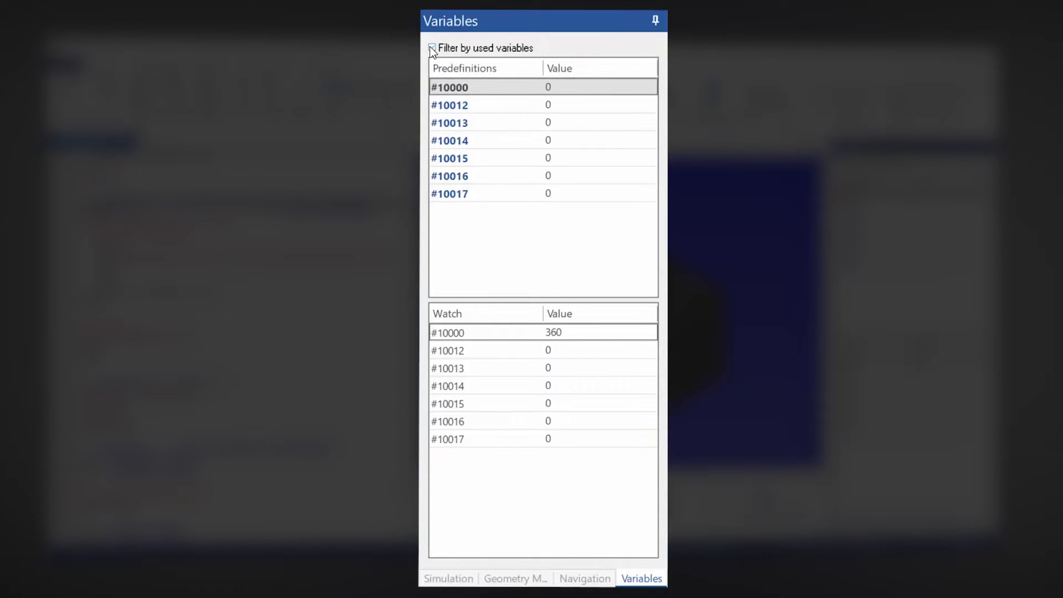
pyautogui.click(432, 47)
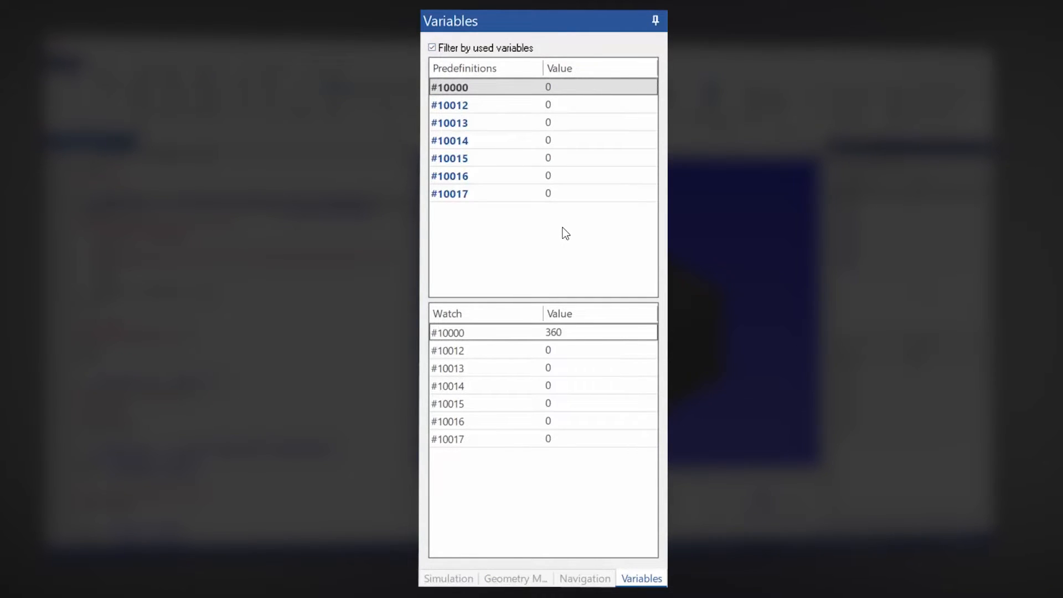